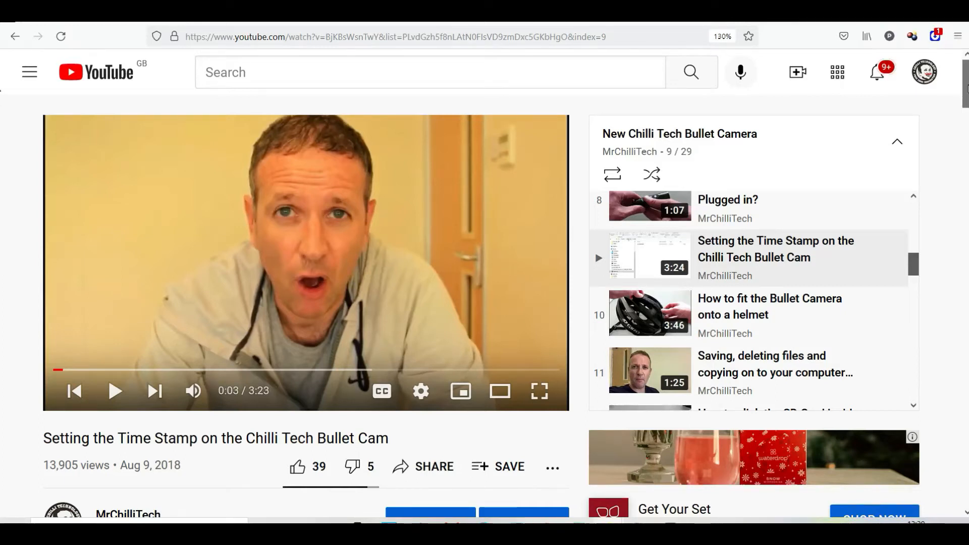
- Scroll through the YouTube comments to the reply containing the time-setting .bat script
{"action": "scroll", "scroll_direction": "down", "scroll_amount": 3}
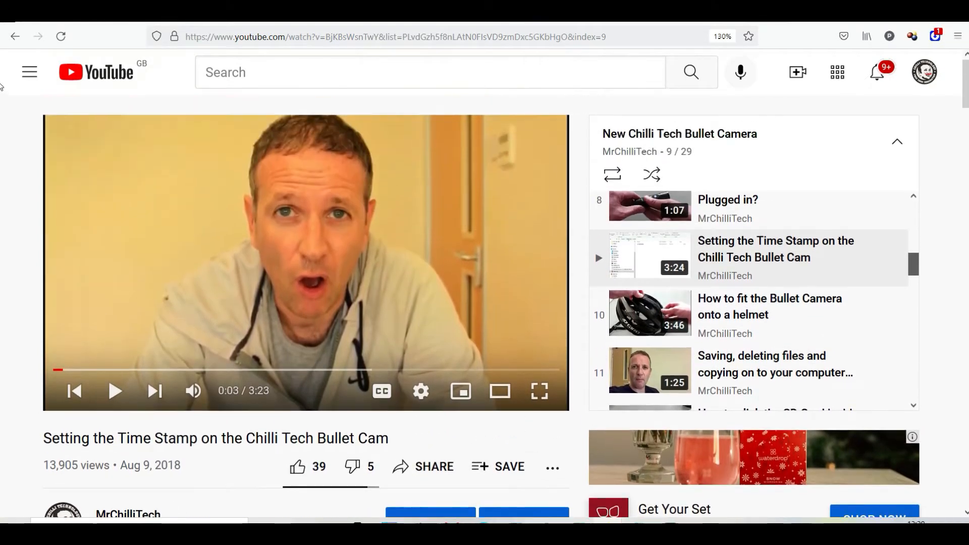
{"action": "scroll", "scroll_direction": "down", "scroll_amount": 3}
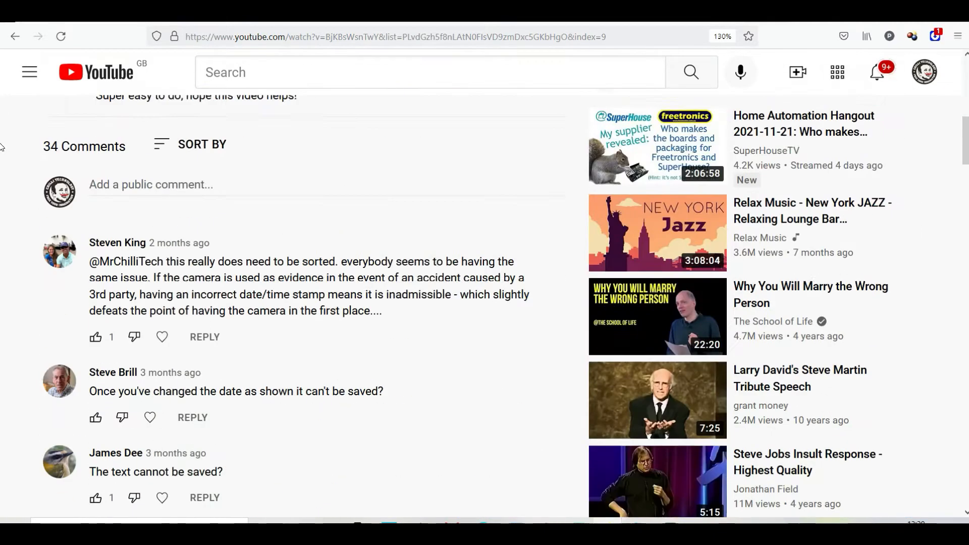
{"action": "scroll", "scroll_direction": "down", "scroll_amount": 3}
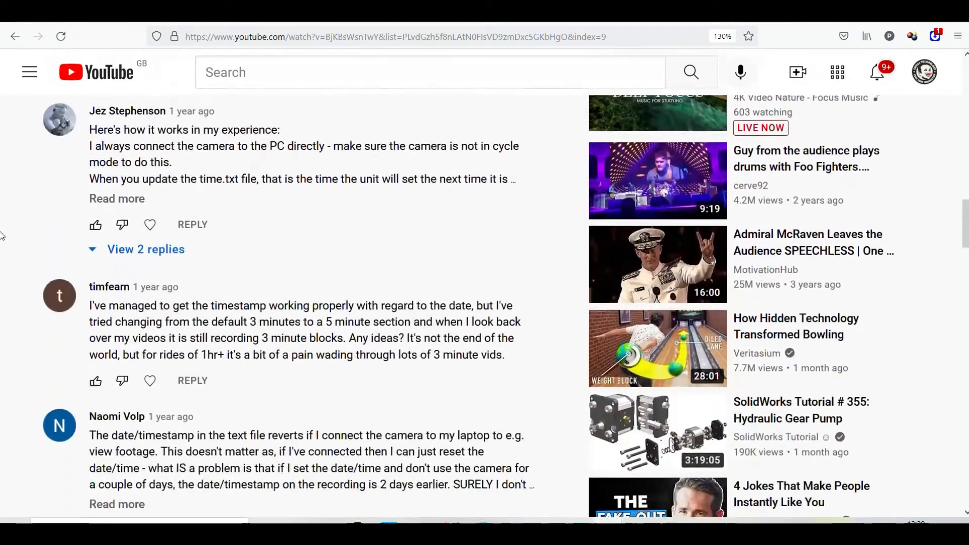
{"action": "scroll", "scroll_direction": "down", "scroll_amount": 3}
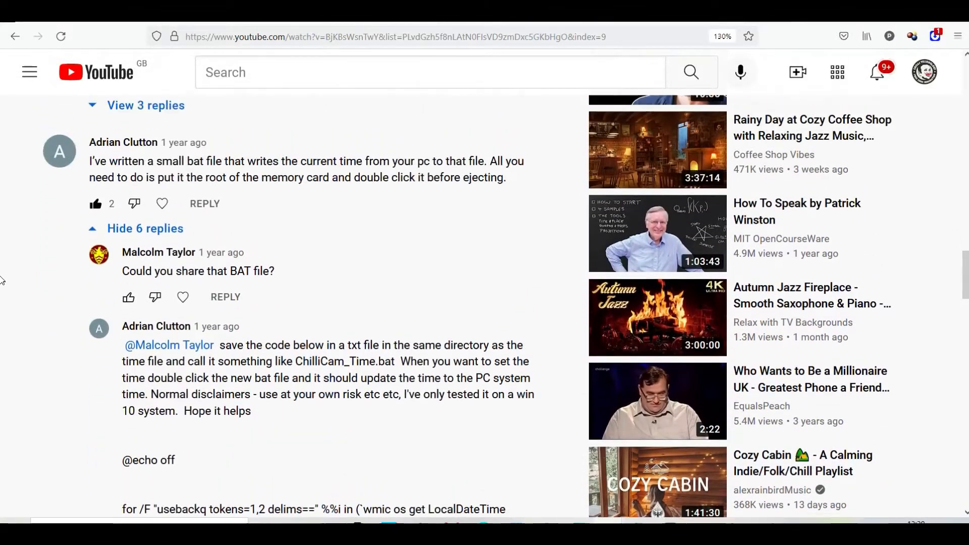
{"action": "scroll", "scroll_direction": "down", "scroll_amount": 3}
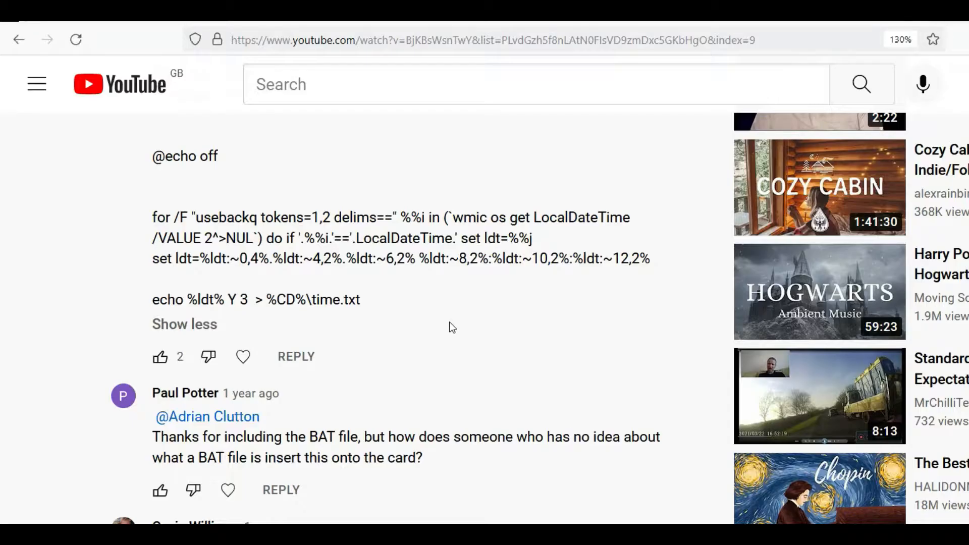
{"action": "mouse_move", "coordinate": [365, 307]}
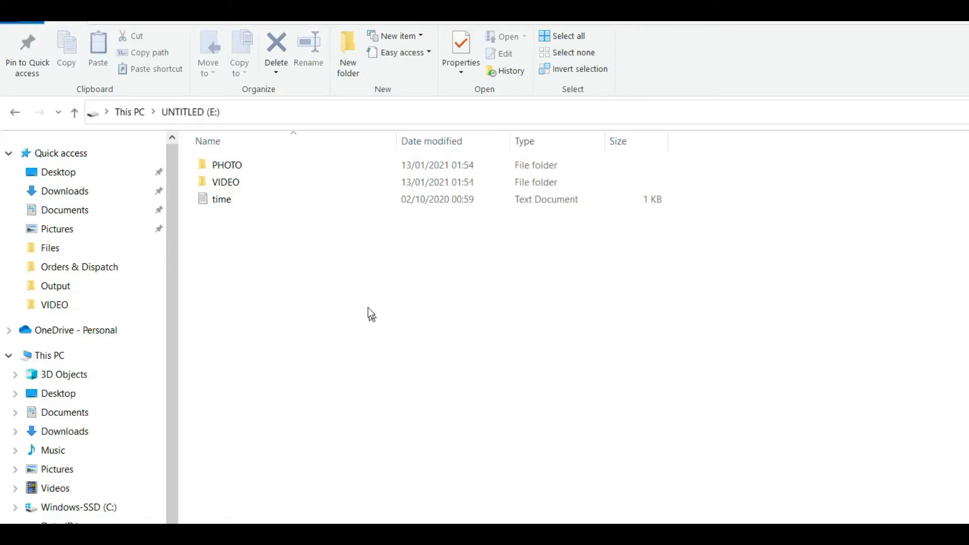
- Create a New Text Document in the SD card root and open it in Notepad
{"action": "right_click", "coordinate": [369, 303]}
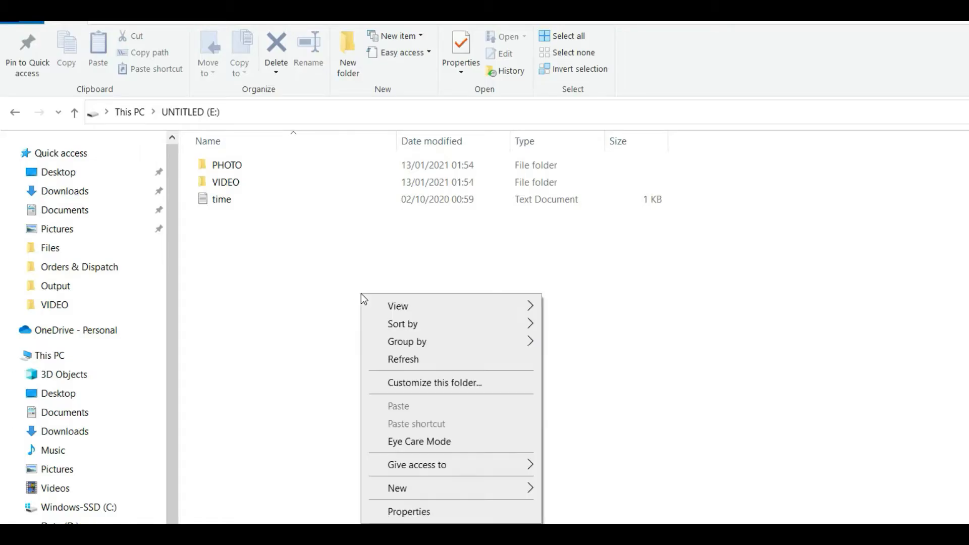
{"action": "mouse_move", "coordinate": [424, 359]}
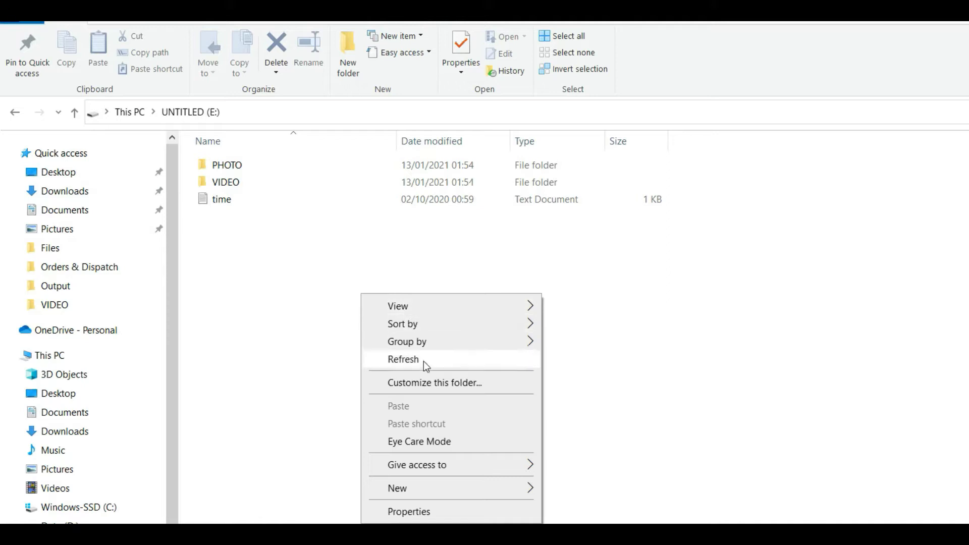
{"action": "left_click", "coordinate": [396, 488]}
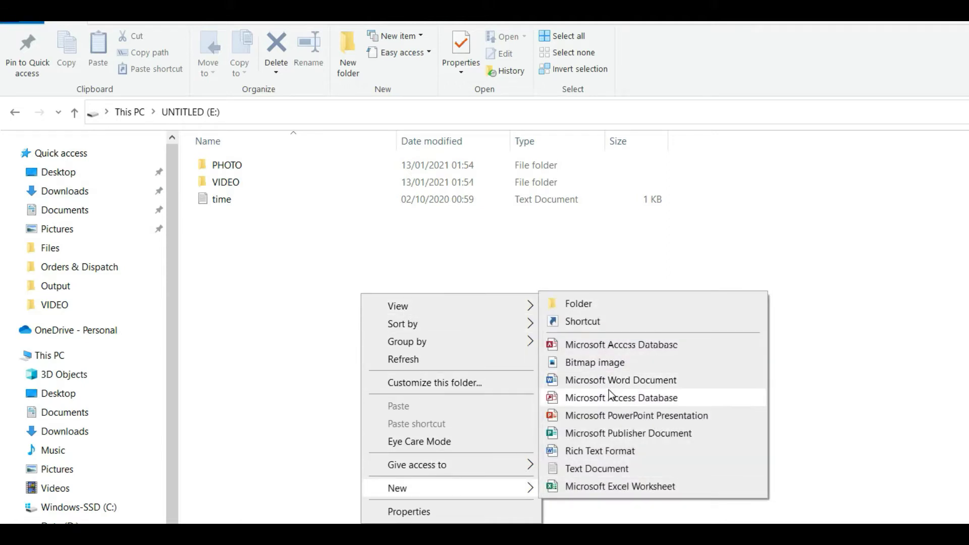
{"action": "left_click", "coordinate": [597, 468]}
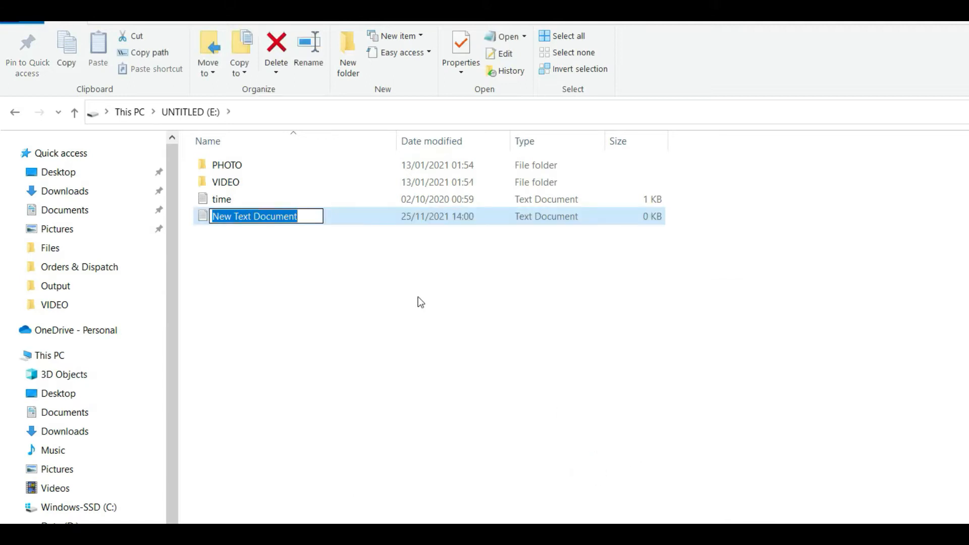
{"action": "mouse_move", "coordinate": [358, 220]}
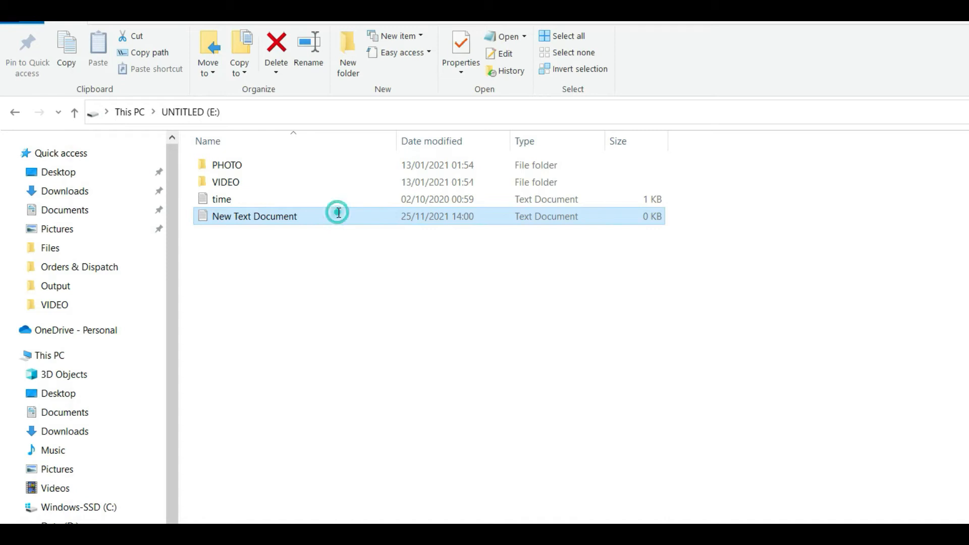
{"action": "double_click", "coordinate": [253, 216]}
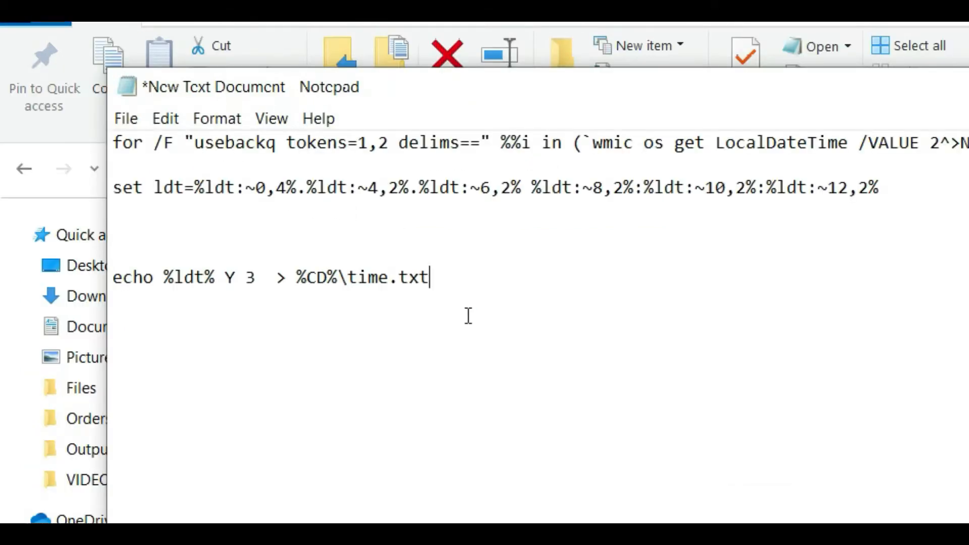
{"action": "mouse_move", "coordinate": [260, 187]}
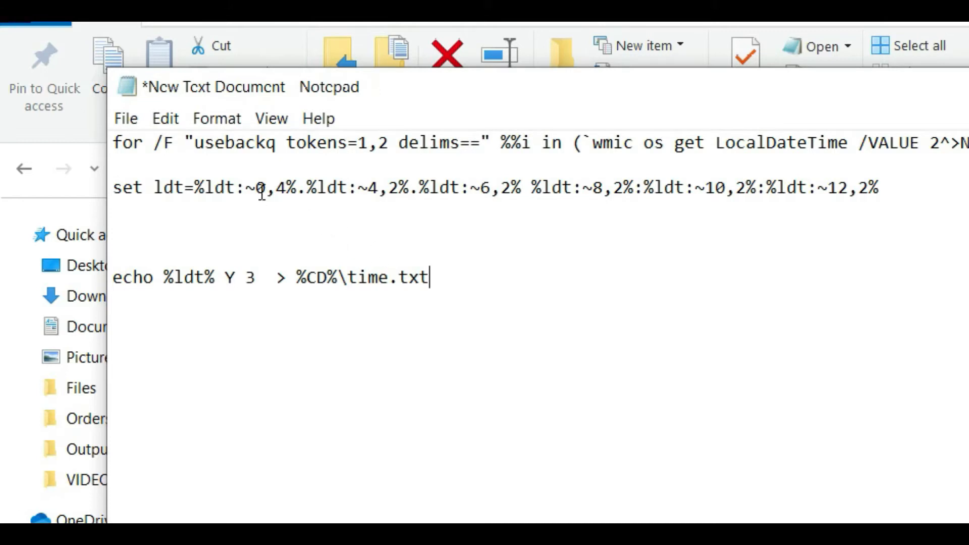
{"action": "mouse_move", "coordinate": [321, 204]}
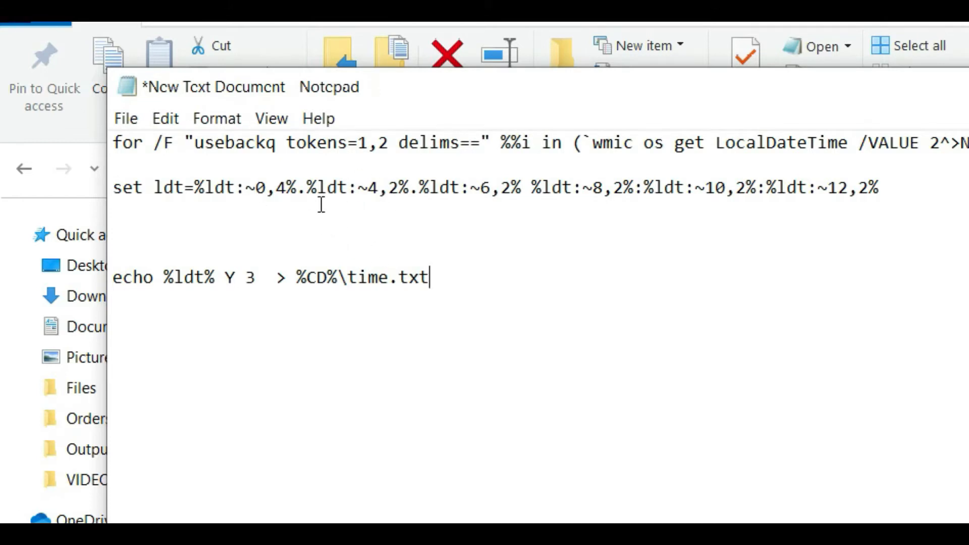
{"action": "mouse_move", "coordinate": [126, 119]}
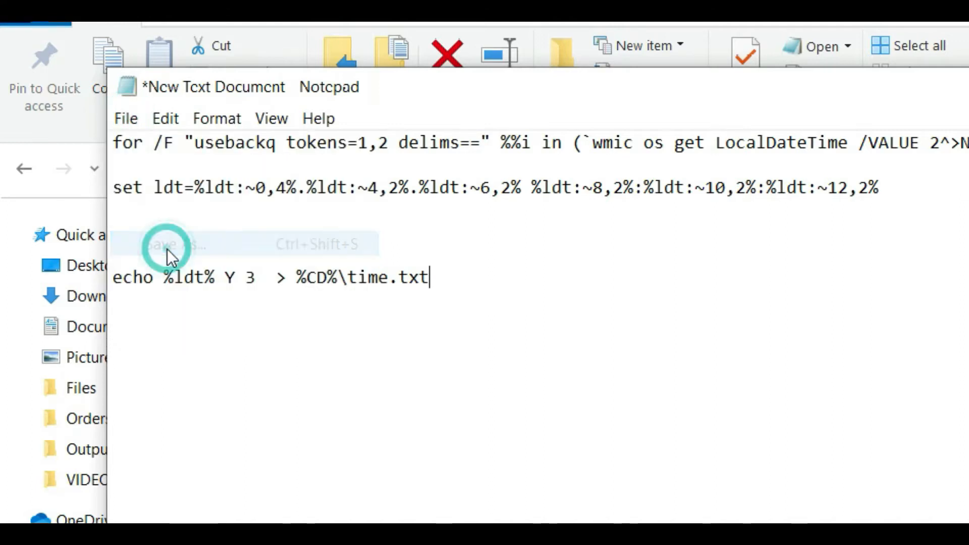
- Open Save As in Notepad for the pasted batch script
{"action": "left_click", "coordinate": [167, 244]}
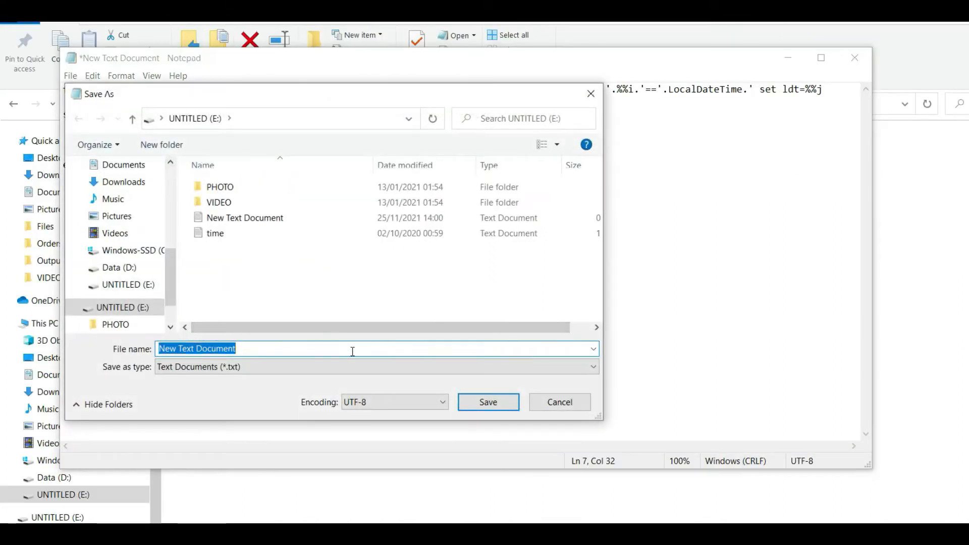
- Save the script on the memory card under the file name ChilliCam.bat
{"action": "type", "text": "ChilliC"}
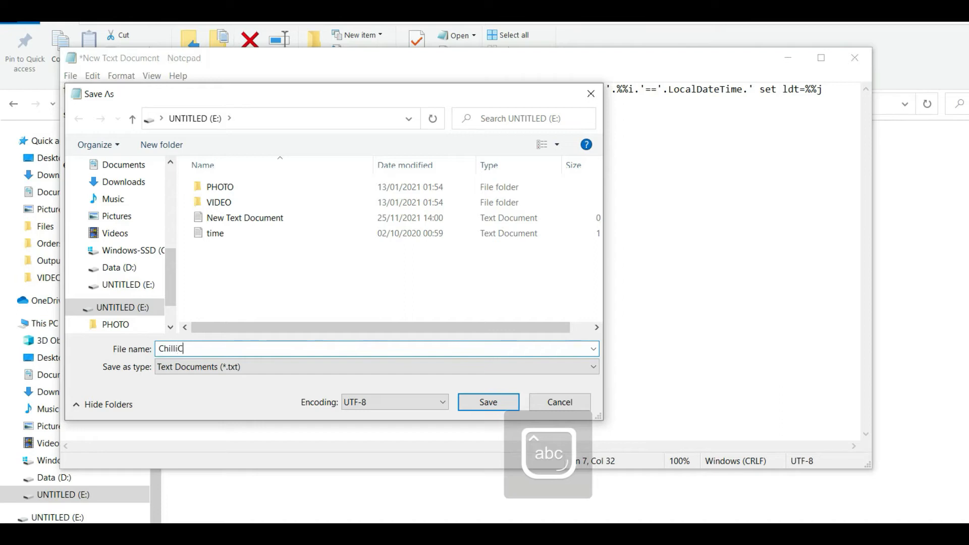
{"action": "type", "text": "am"}
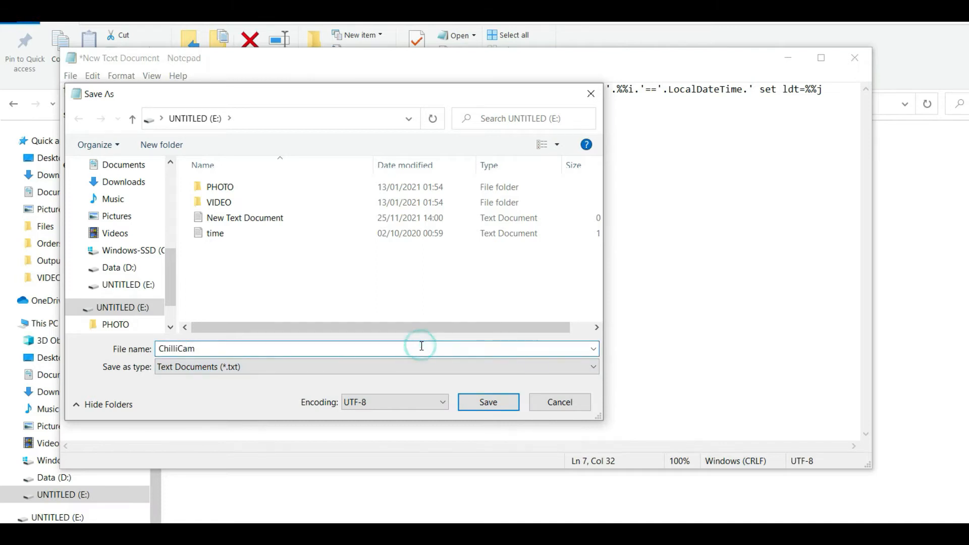
{"action": "type", "text": "."}
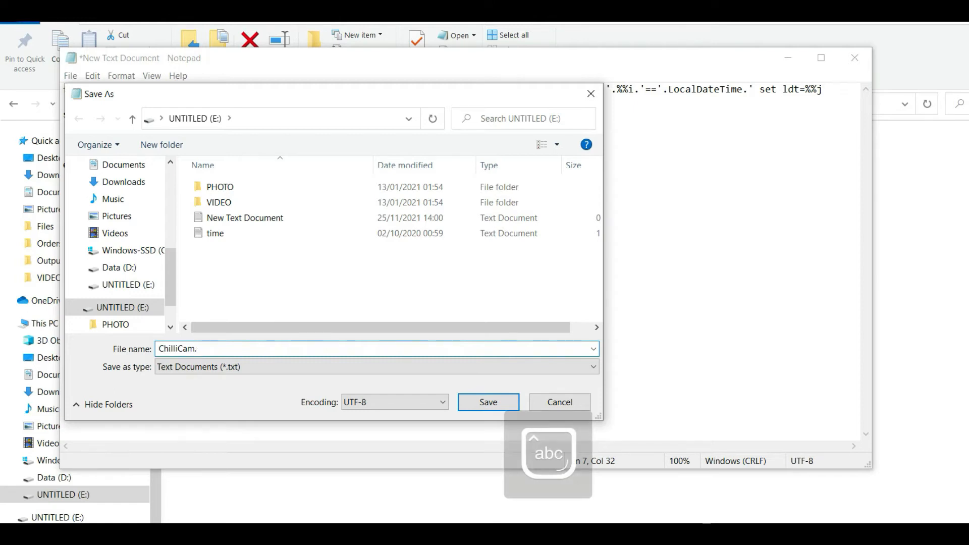
{"action": "type", "text": "bat"}
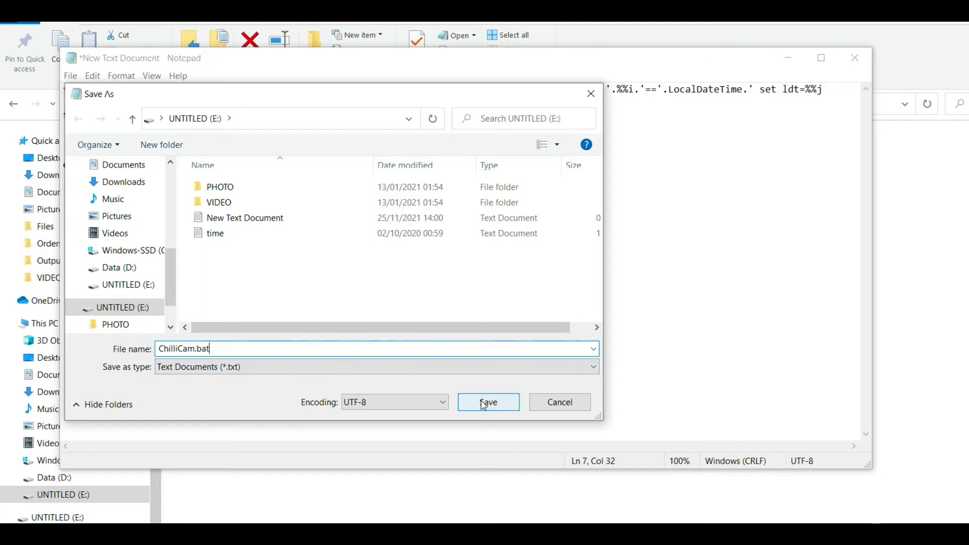
{"action": "left_click", "coordinate": [487, 402]}
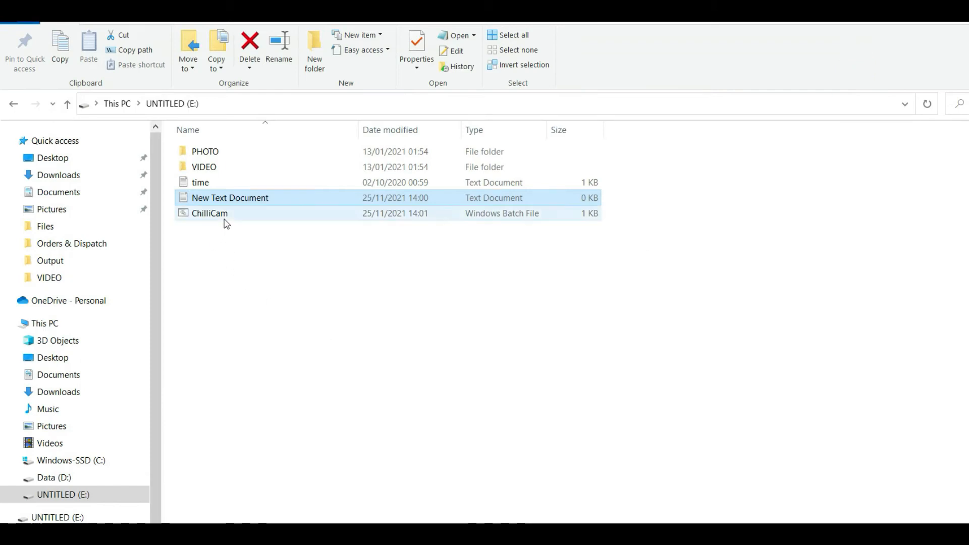
{"action": "mouse_move", "coordinate": [418, 214]}
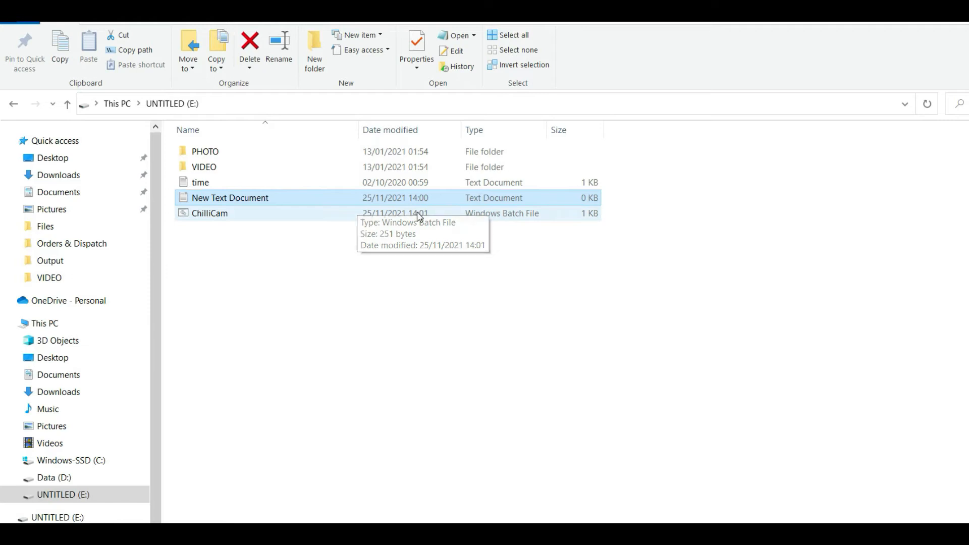
{"action": "mouse_move", "coordinate": [521, 218]}
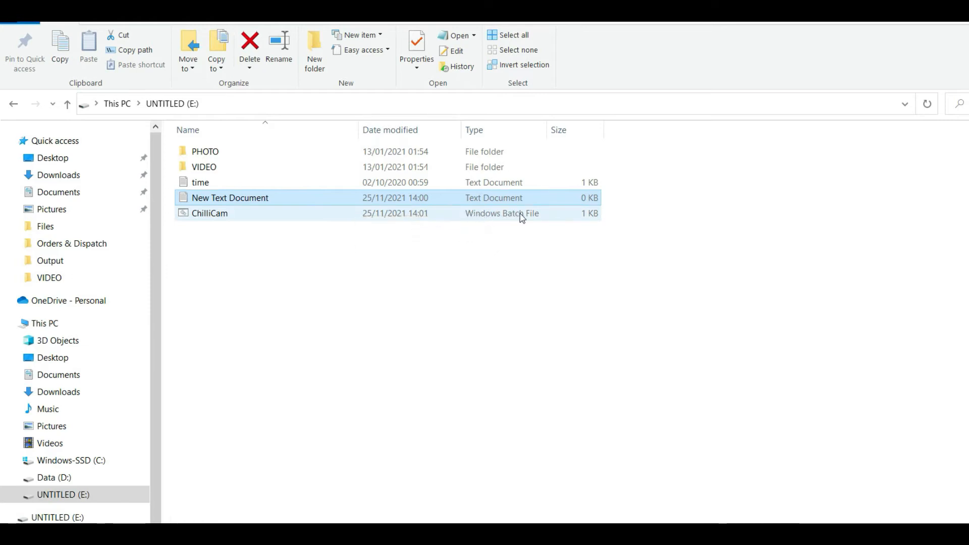
- Delete the empty New Text Document and confirm the deletion
{"action": "left_click", "coordinate": [229, 197]}
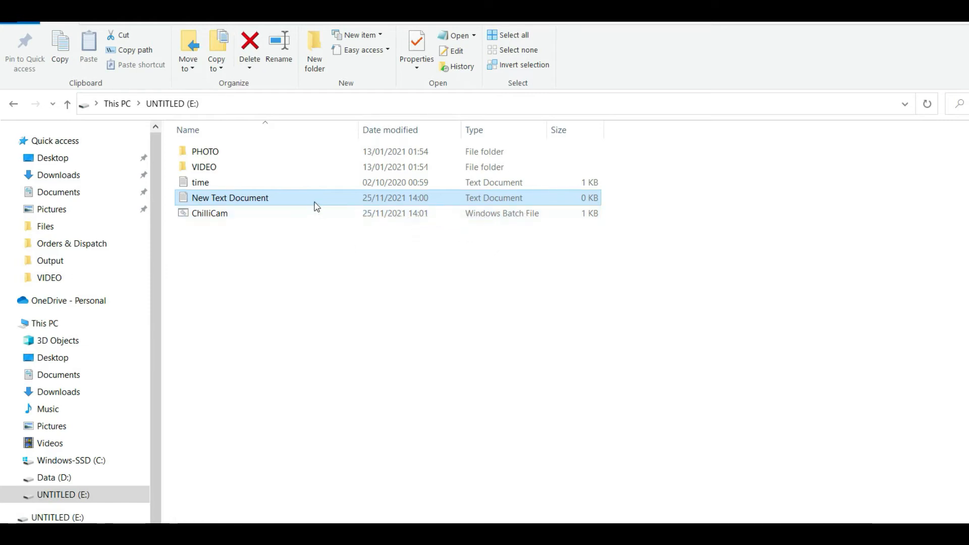
{"action": "left_click", "coordinate": [229, 198]}
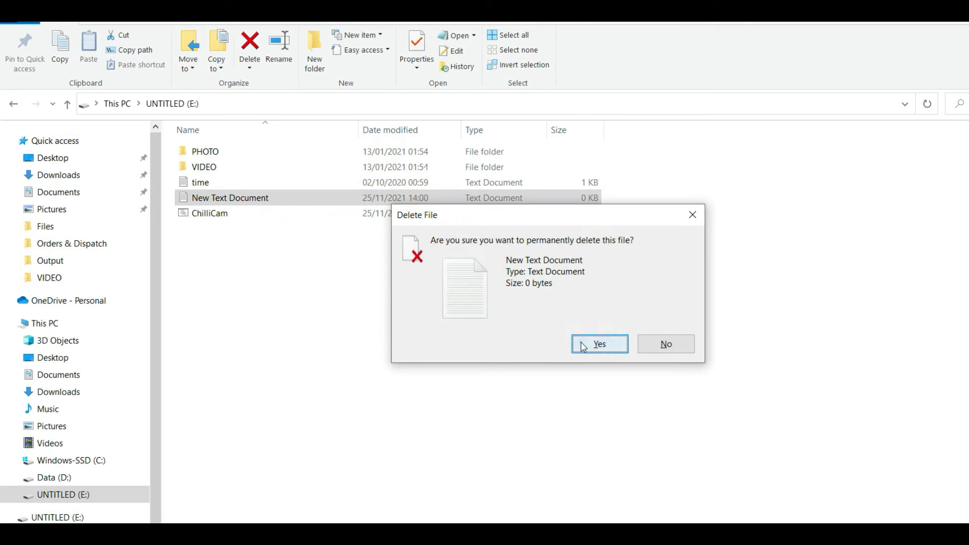
{"action": "left_click", "coordinate": [599, 343]}
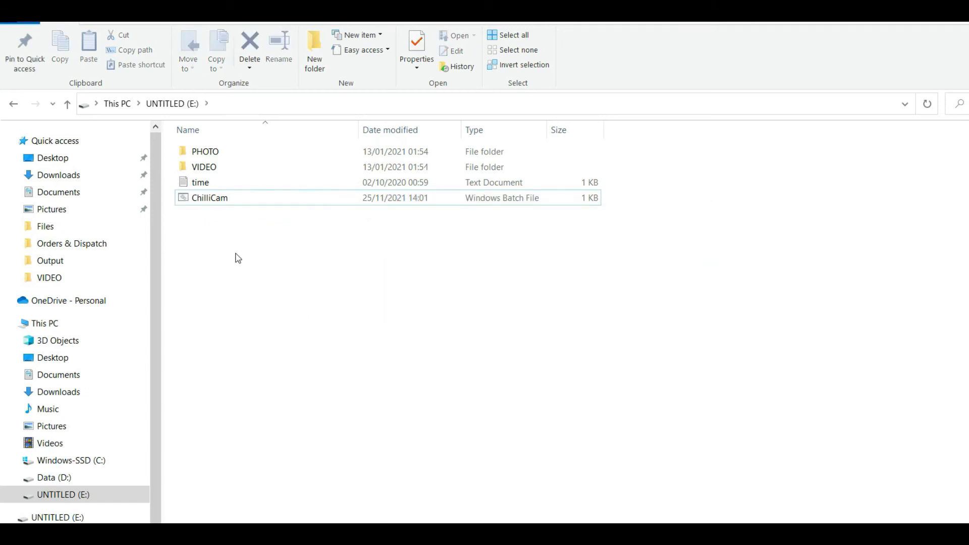
{"action": "mouse_move", "coordinate": [216, 198]}
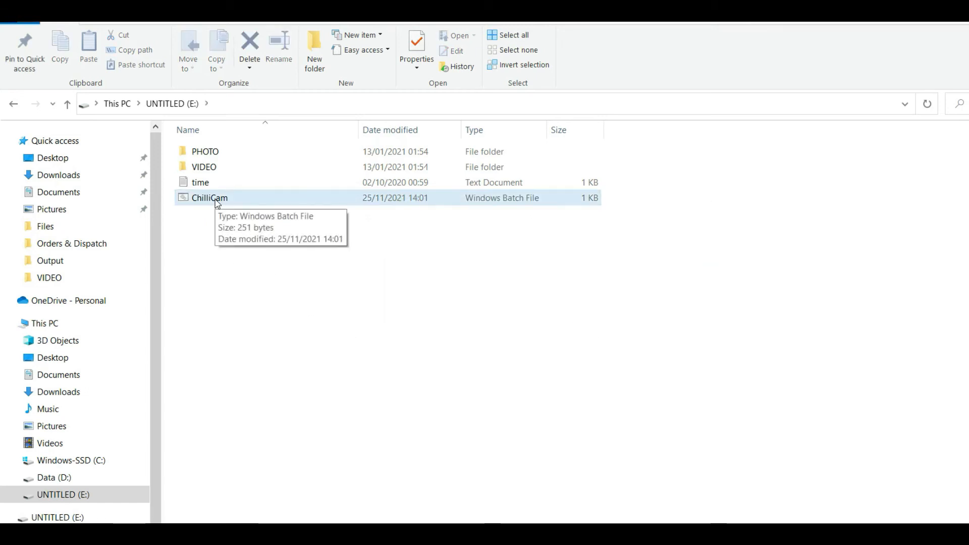
{"action": "mouse_move", "coordinate": [200, 181]}
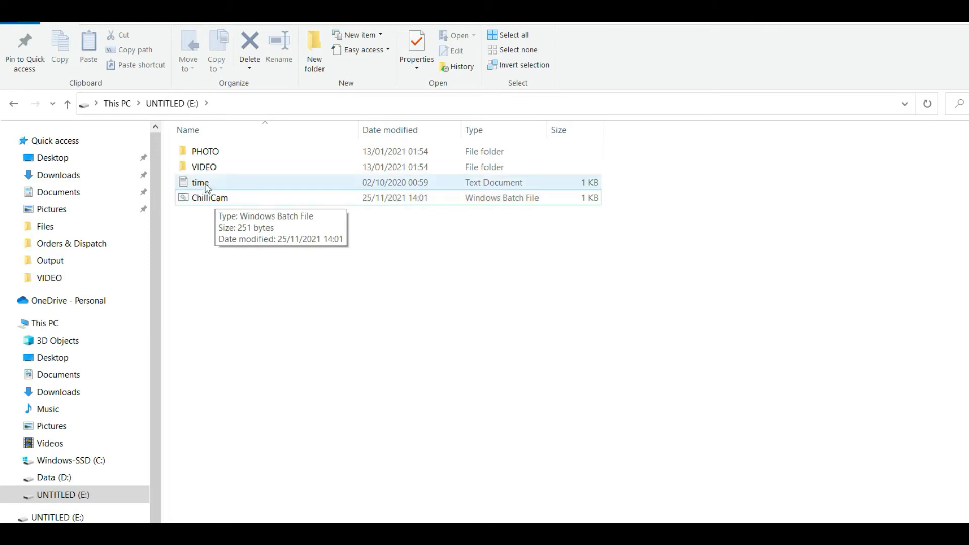
- Run ChilliCam.bat, updating time.txt's modified date to 25/11/2021 14:01
{"action": "left_click", "coordinate": [210, 197]}
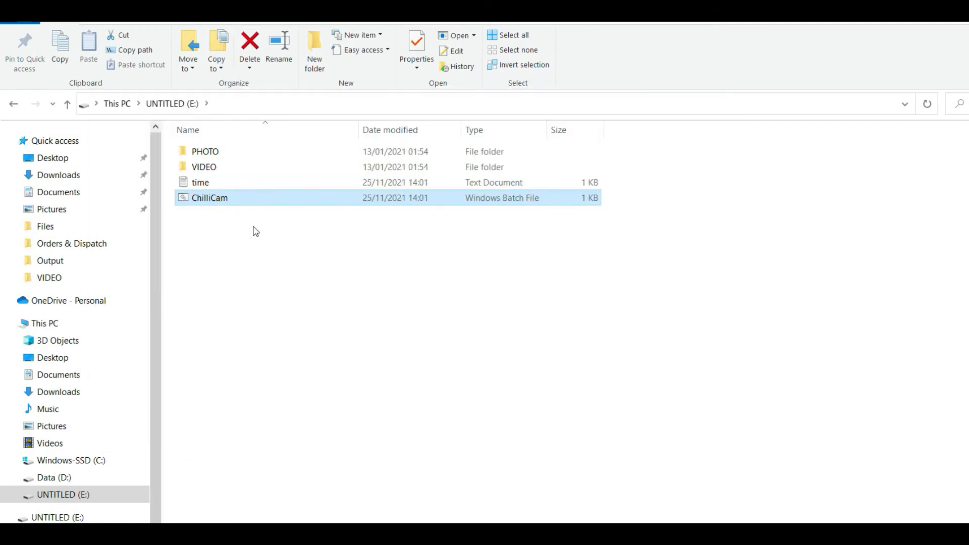
{"action": "mouse_move", "coordinate": [261, 273]}
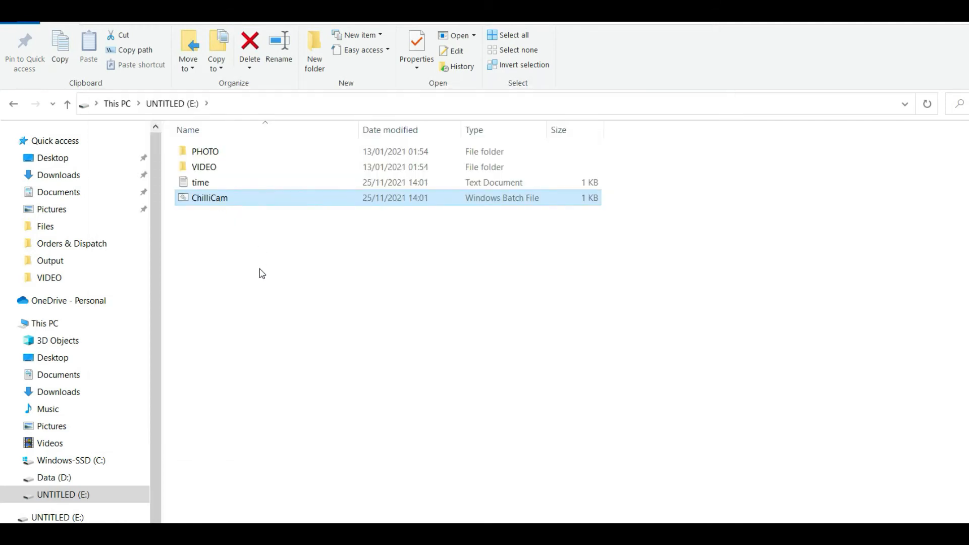